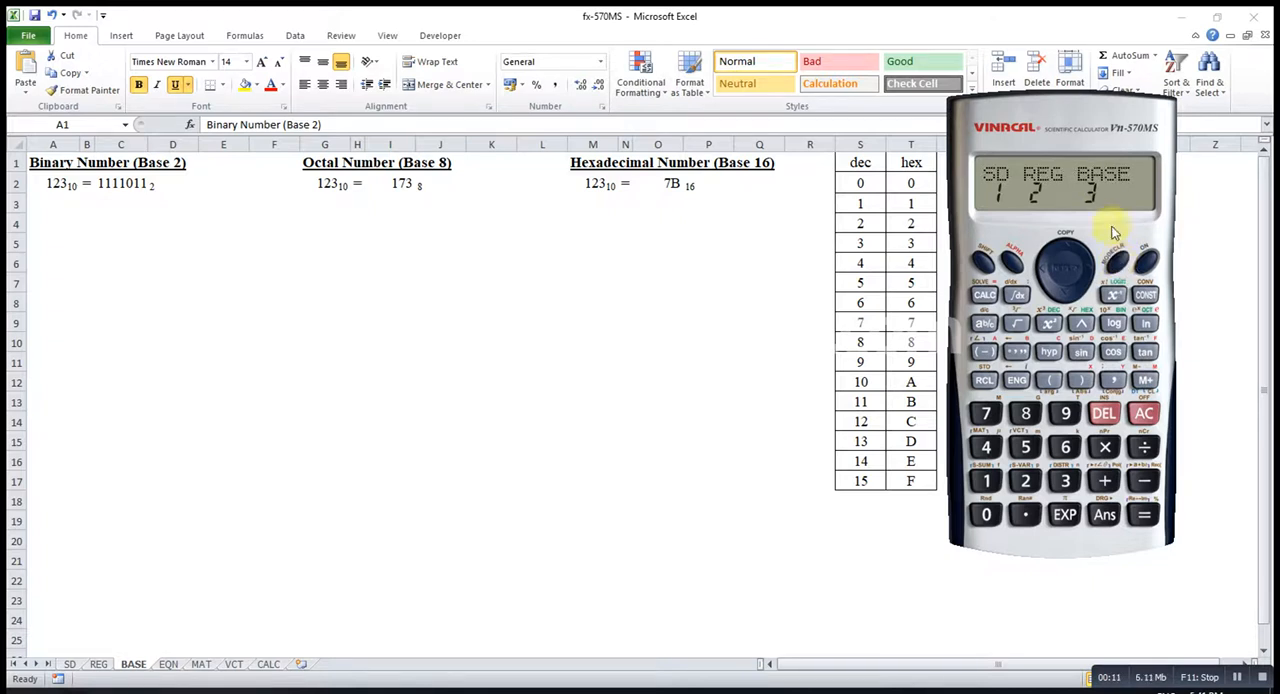
- Choose option 3 (BASE) from the calculator's MODE menu
left_click(1064, 481)
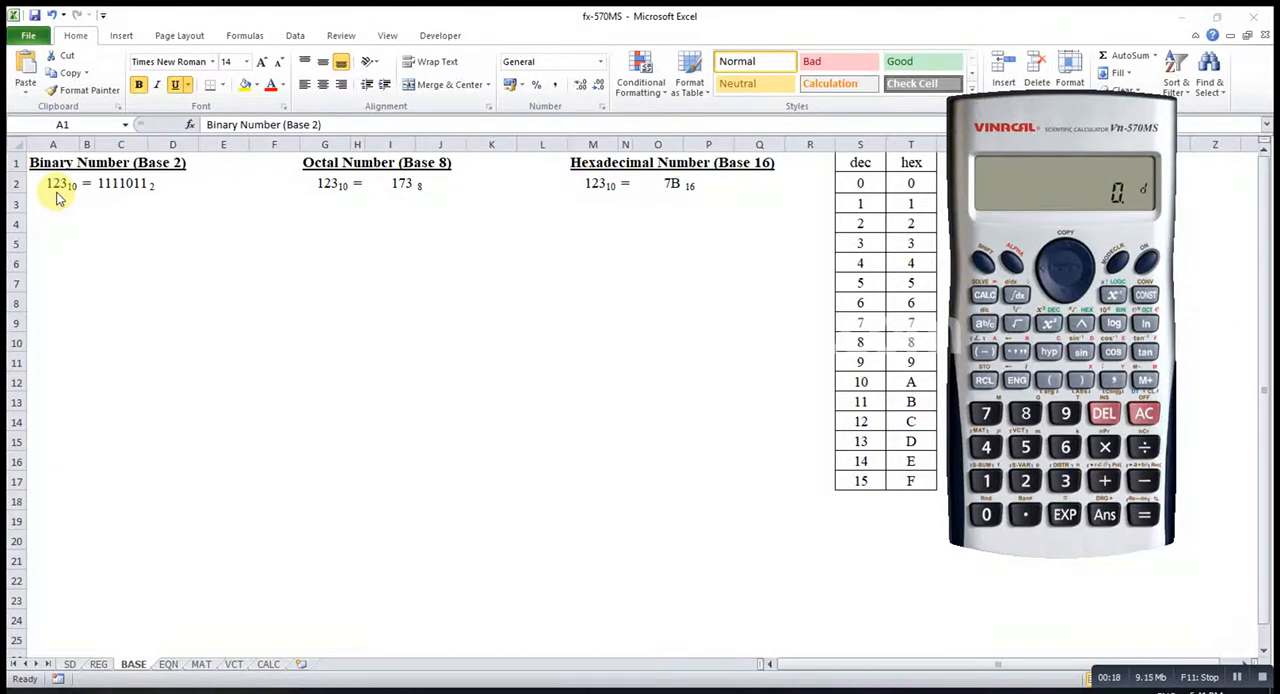
mouse_move(68, 197)
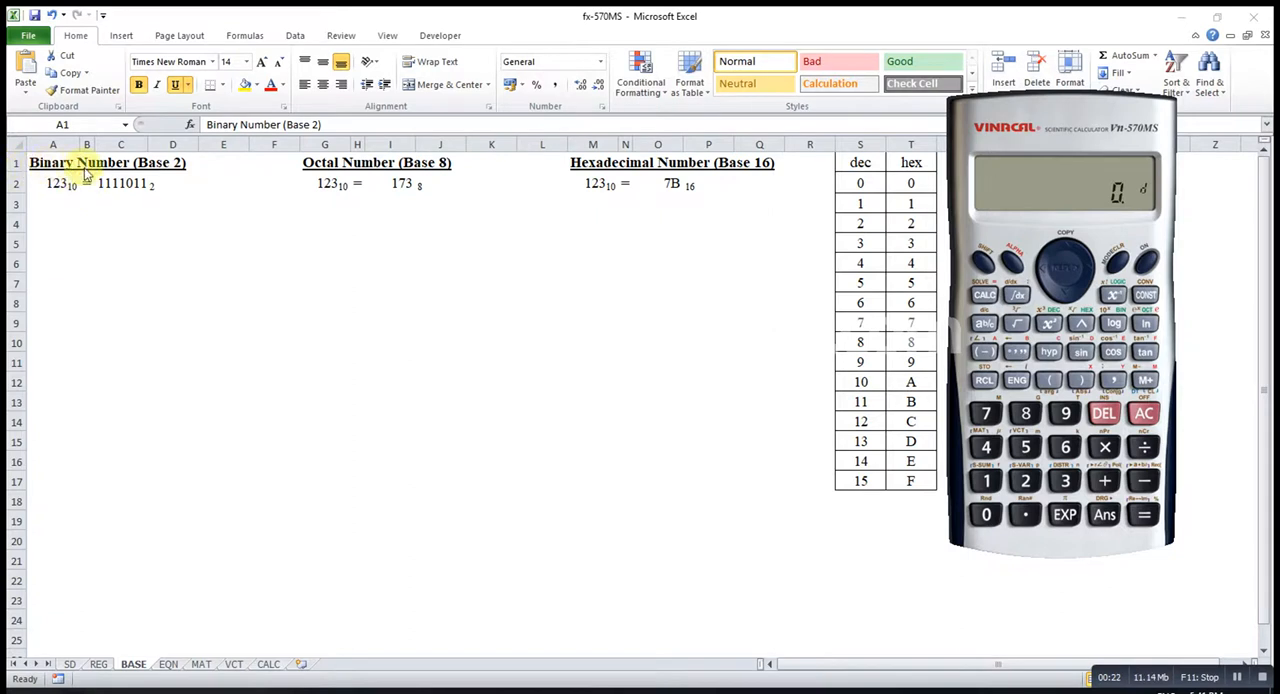
- Enter decimal 123 on the calculator and press = to evaluate it
left_click(985, 514)
type("123")
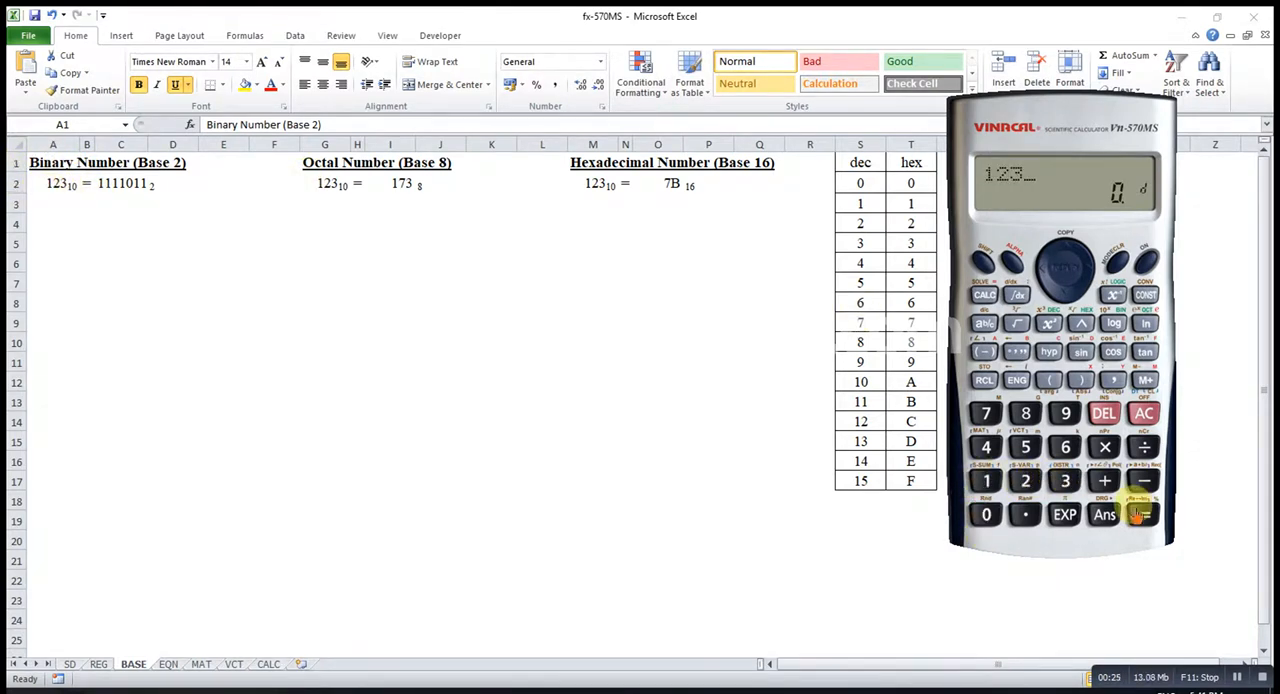
left_click(1143, 513)
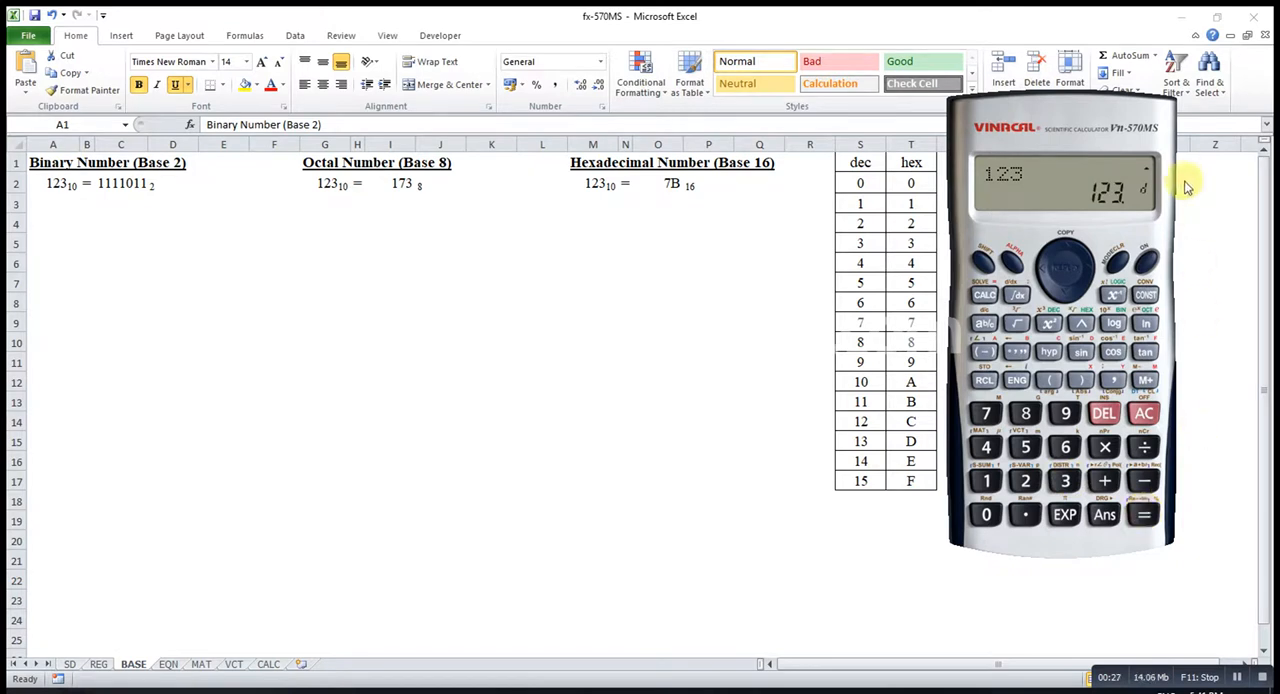
mouse_move(1130, 188)
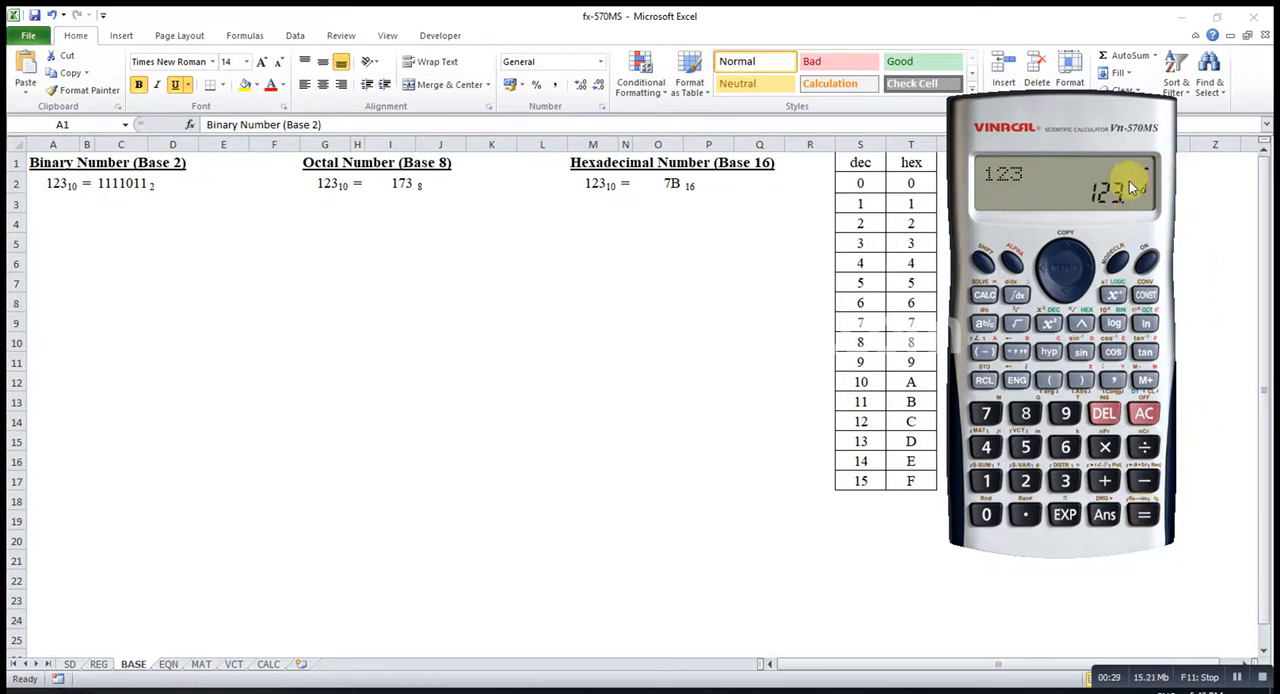
mouse_move(1140, 195)
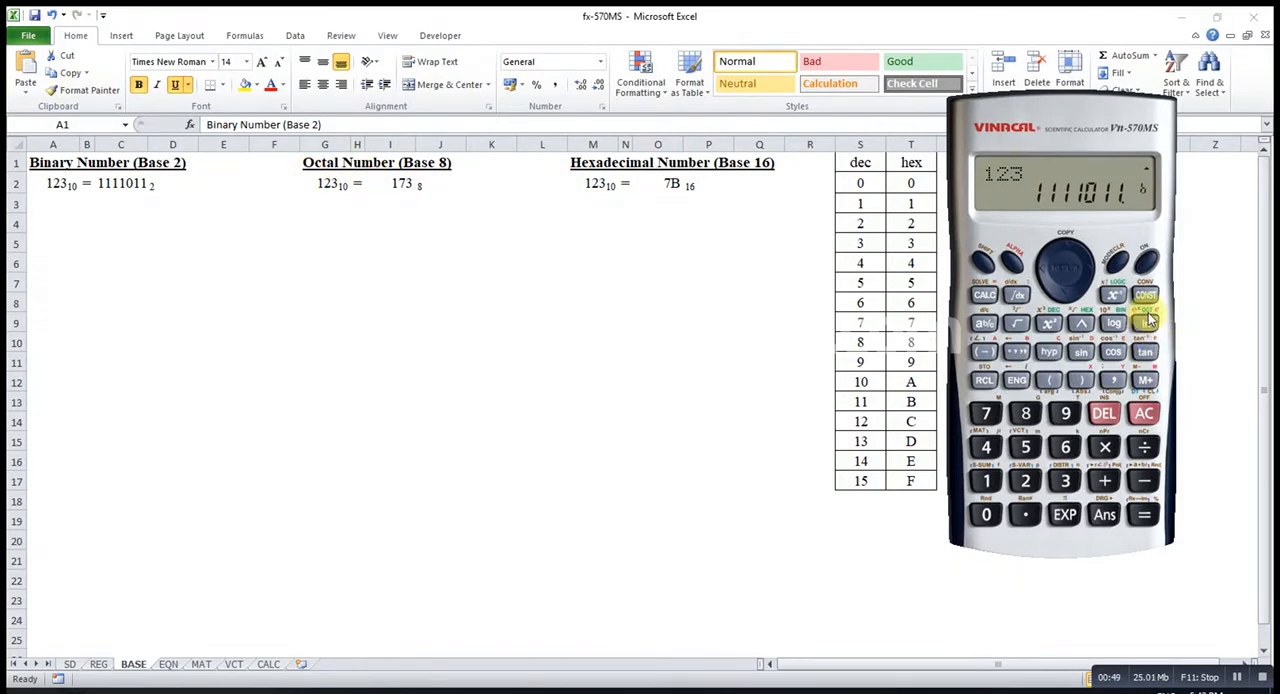
left_click(1145, 322)
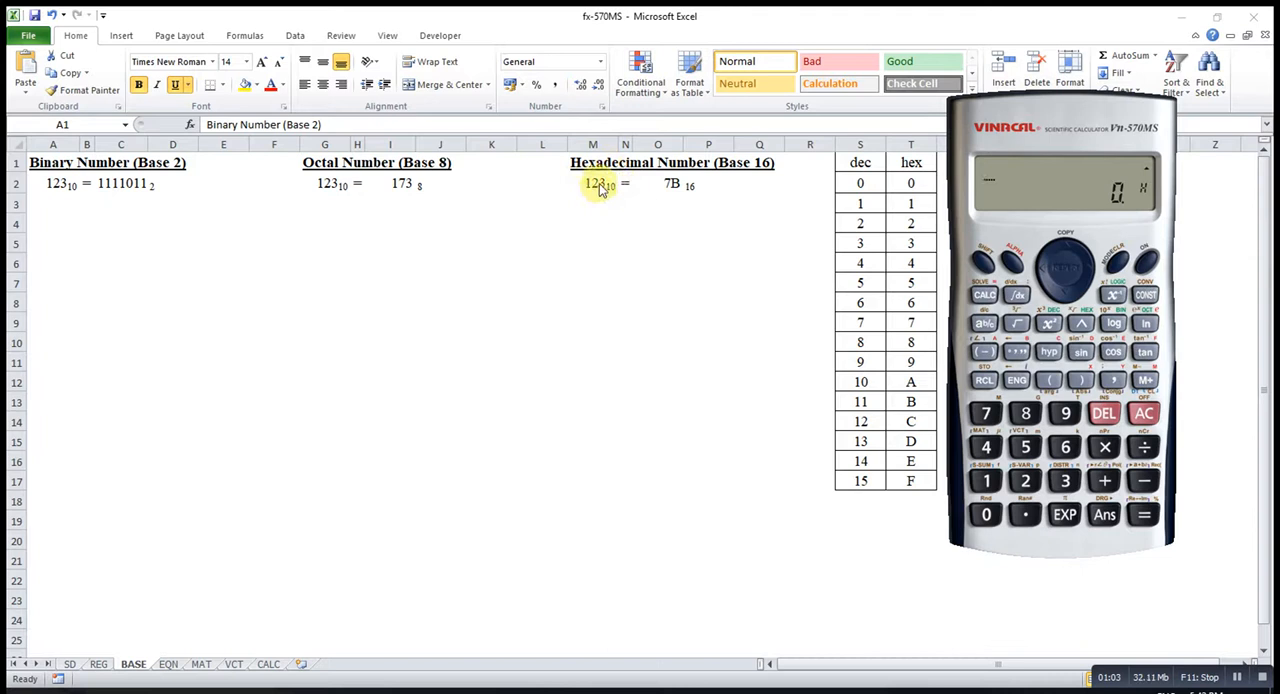
mouse_move(675, 195)
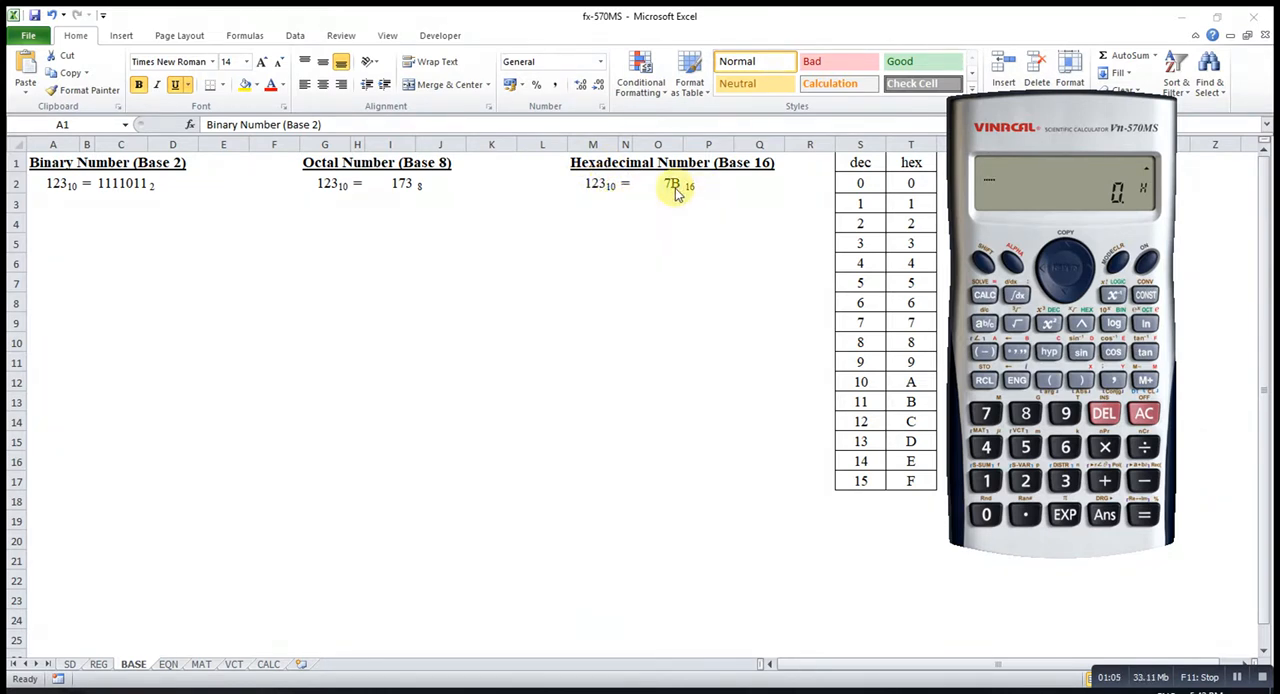
mouse_move(668, 193)
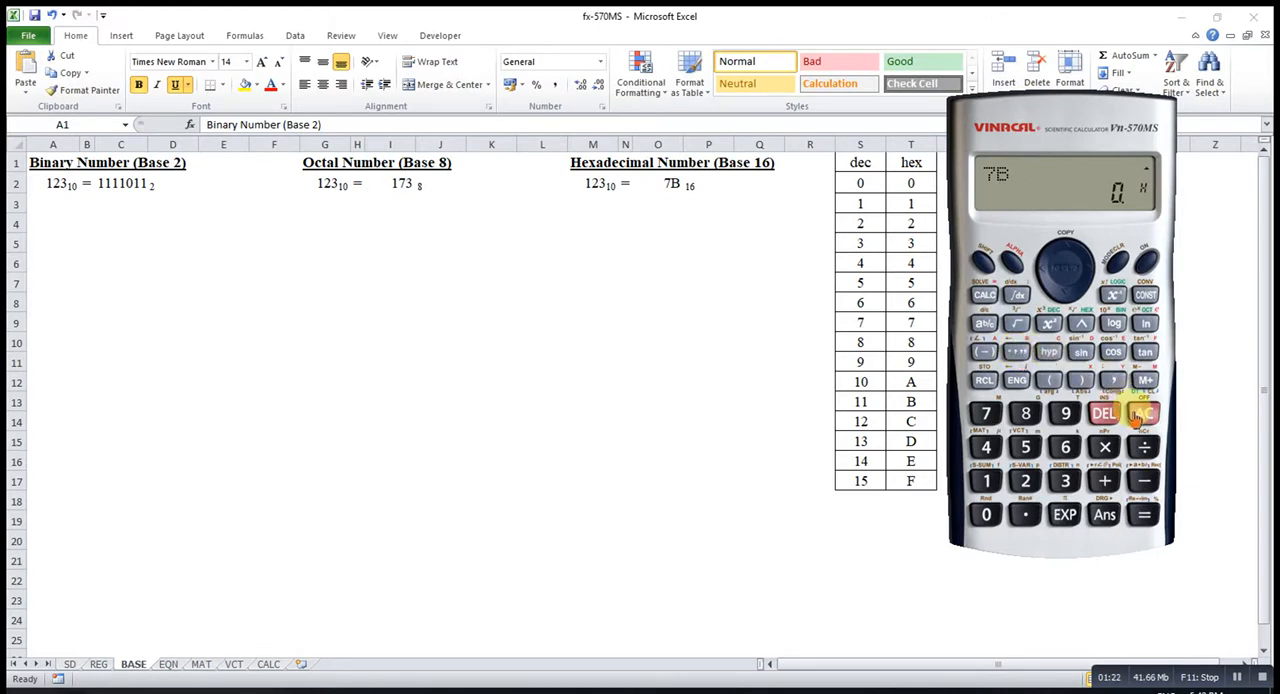
- Clear the entered 7B with AC to restart the hexadecimal entry
left_click(1143, 413)
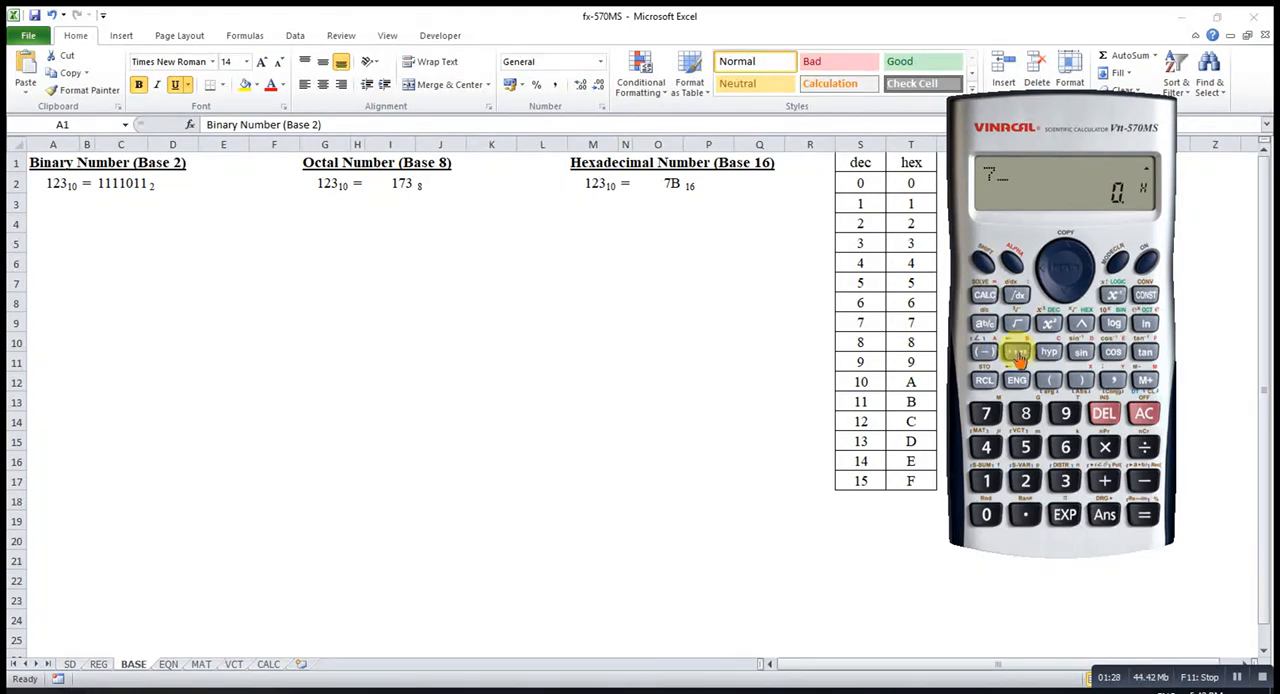
- Add hex digit B after 7 and convert 7B to decimal
left_click(1143, 514)
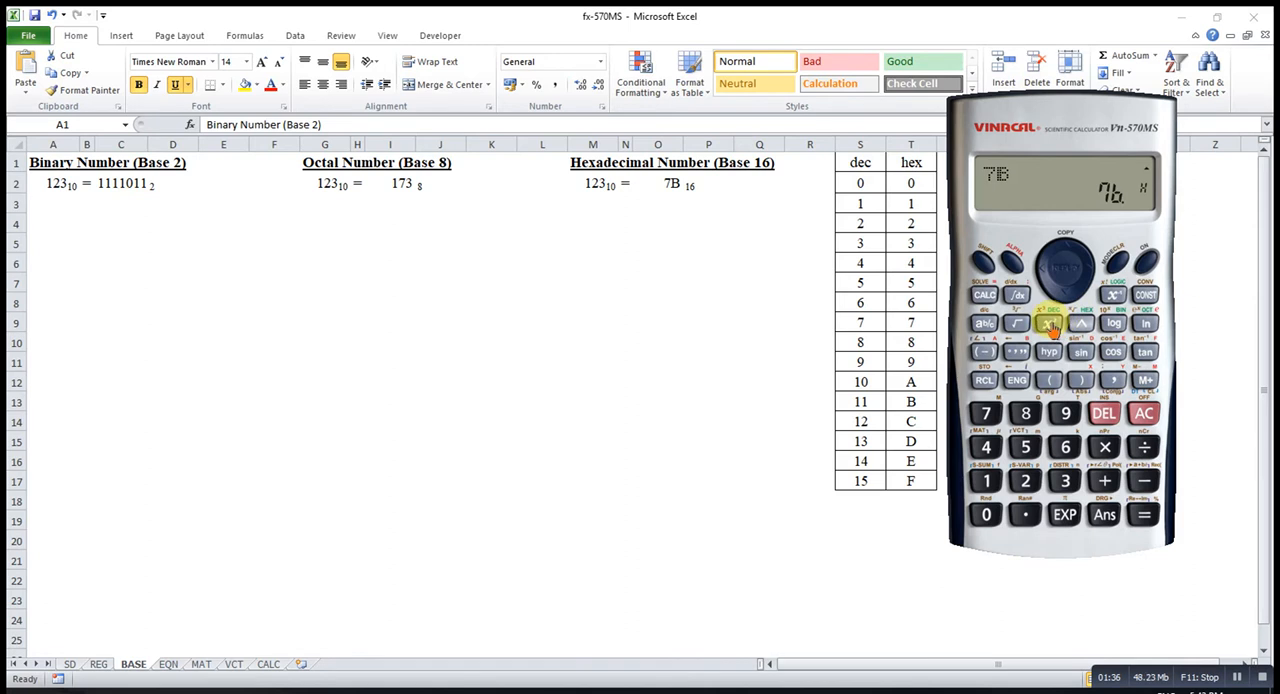
left_click(1048, 323)
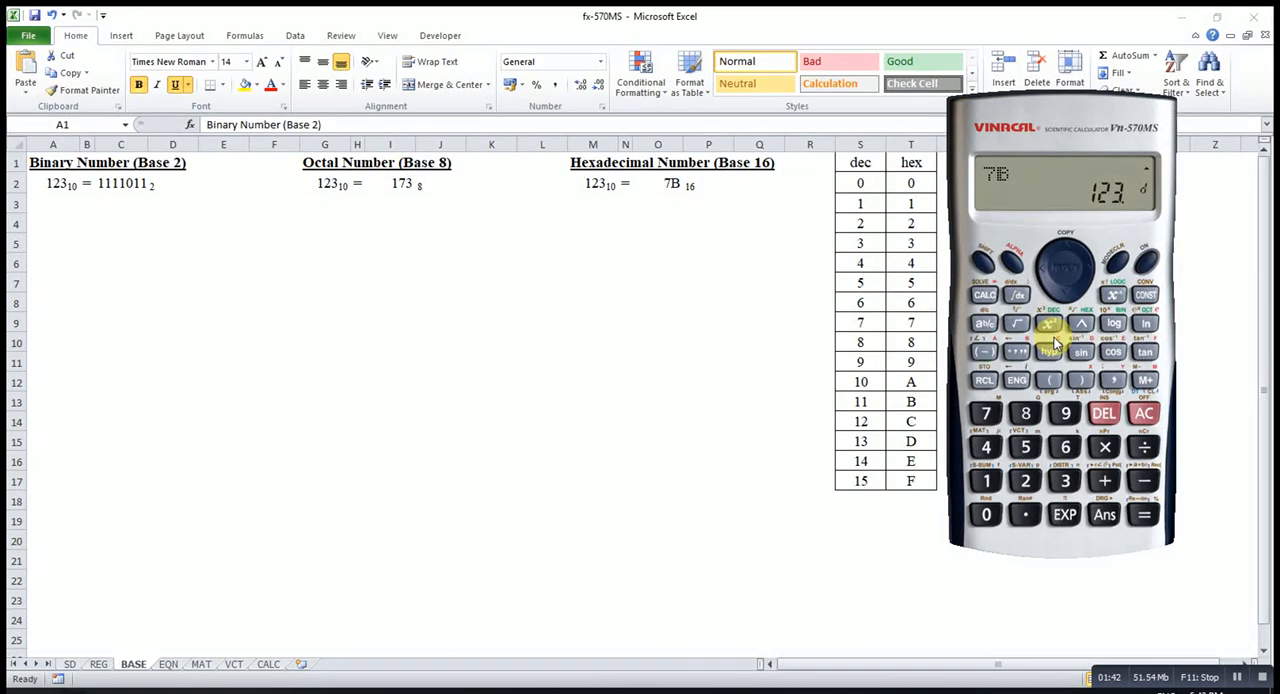
mouse_move(1205, 447)
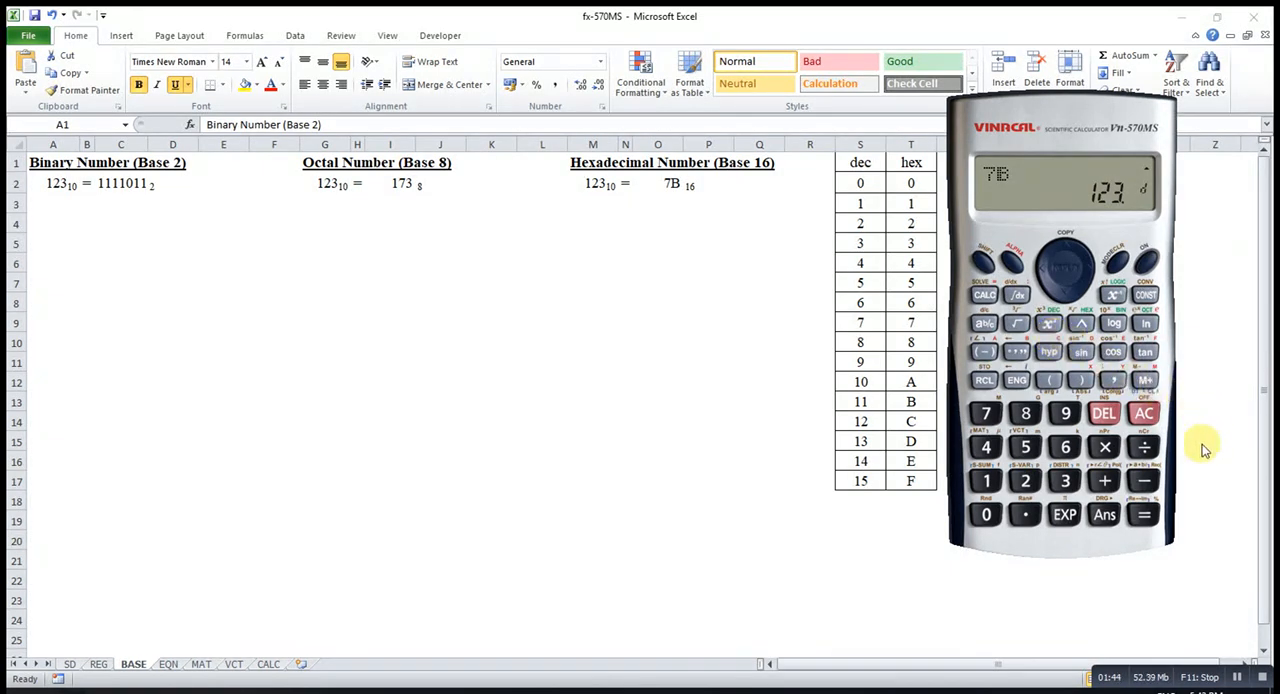